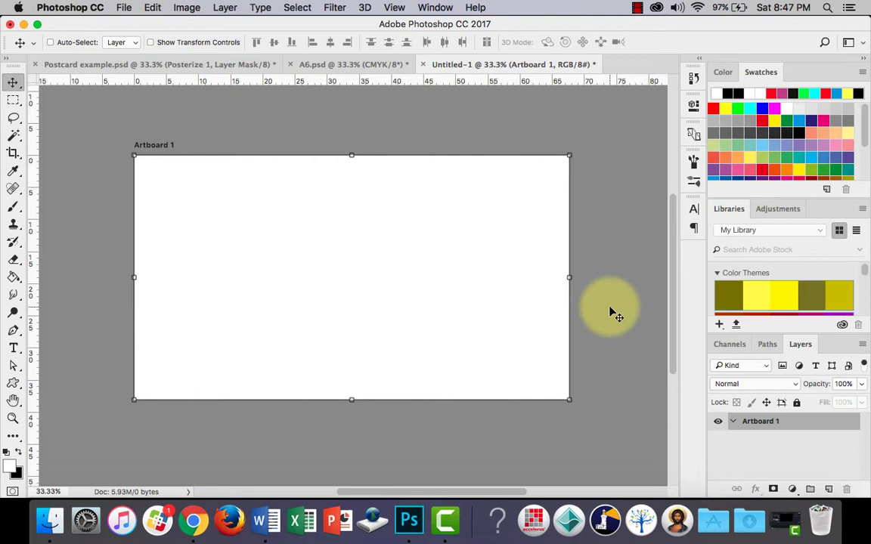
mouse_move(254, 129)
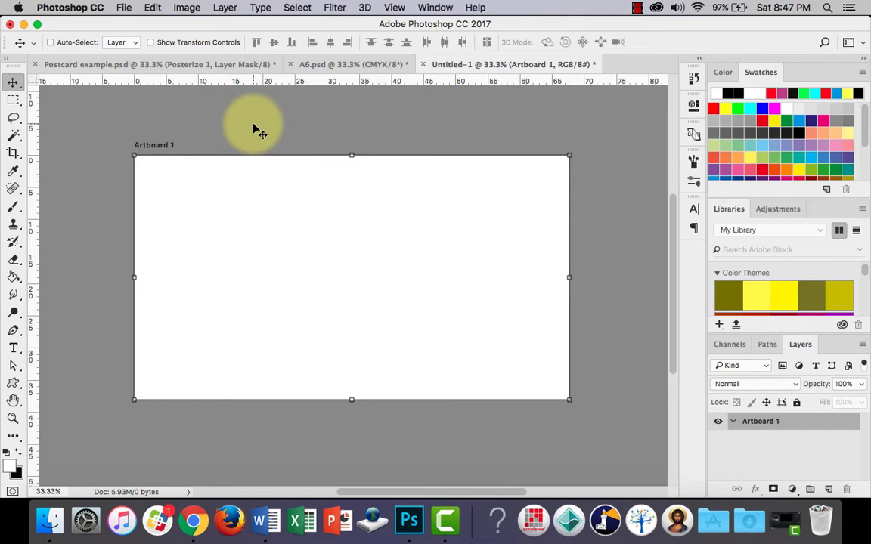
mouse_move(166, 72)
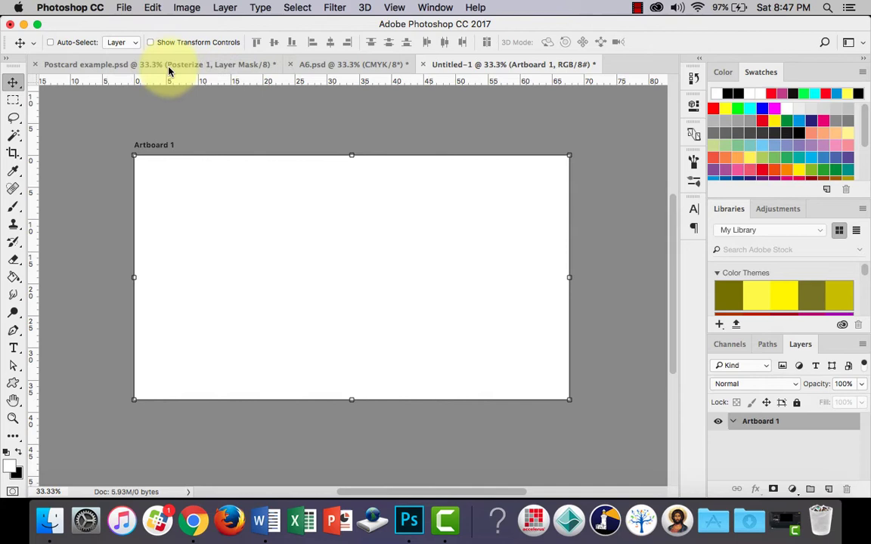
Open the File menu to reach Place Embedded
left_click(123, 7)
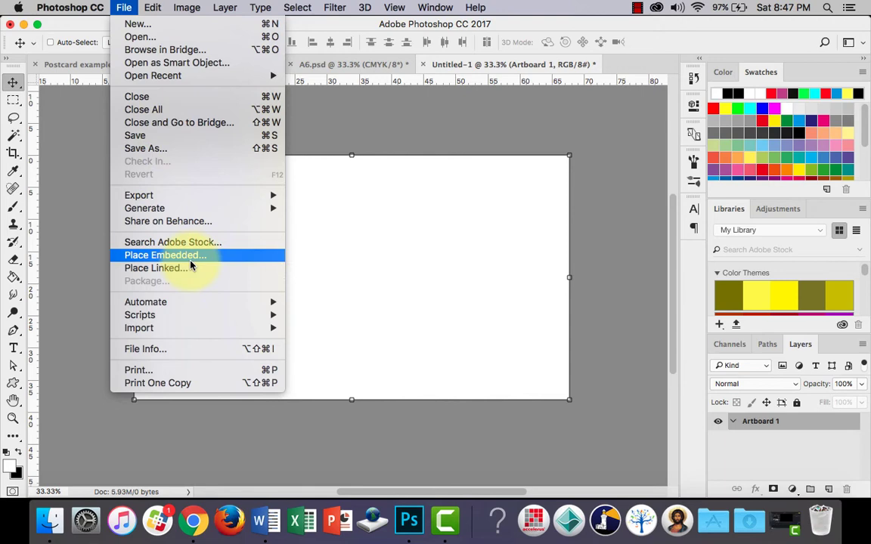
Embed the ocean water photo onto the artboard
left_click(163, 254)
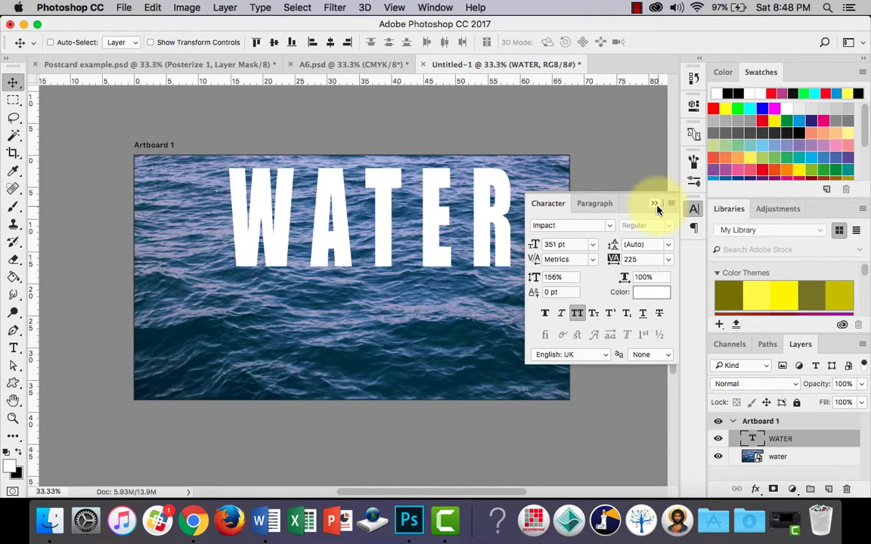
Collapse the Character panel after styling WATER in Impact, 351 pt, tracking 225
left_click(655, 203)
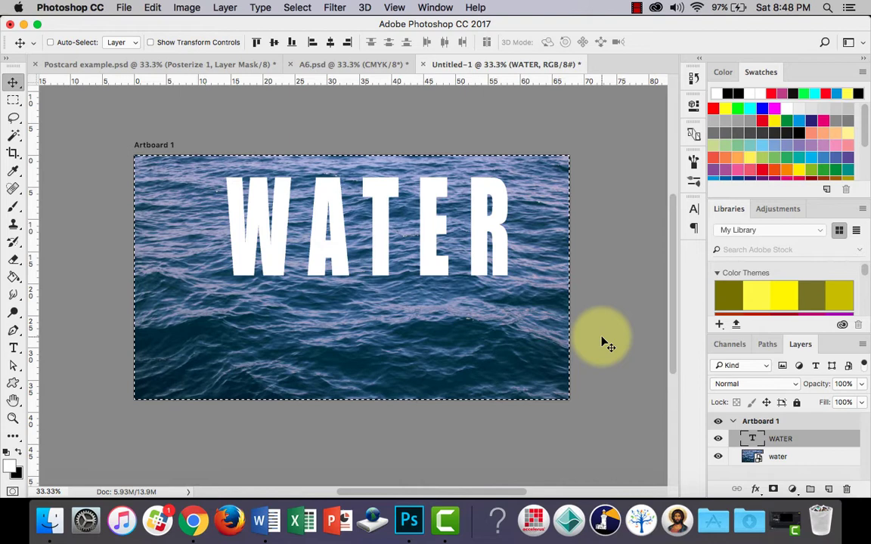
mouse_move(144, 159)
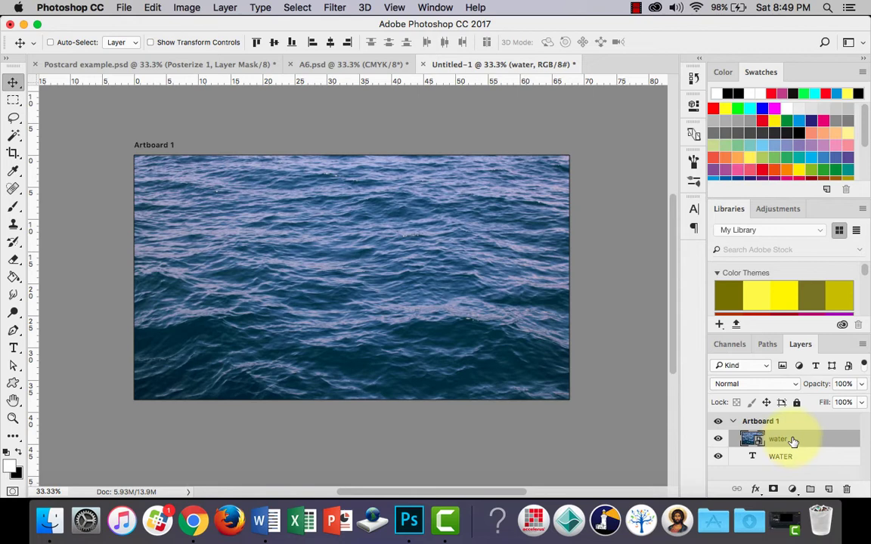
Select the ocean photo layer to stack and clip it into WATER
left_click(224, 7)
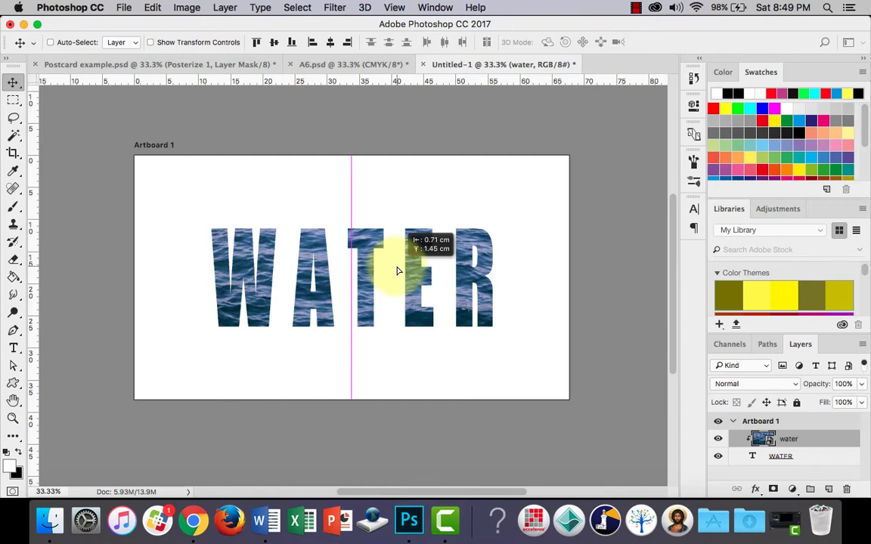
Drag the clipped ocean photo to show different waves inside the letters
left_click_drag(397, 270, 472, 295)
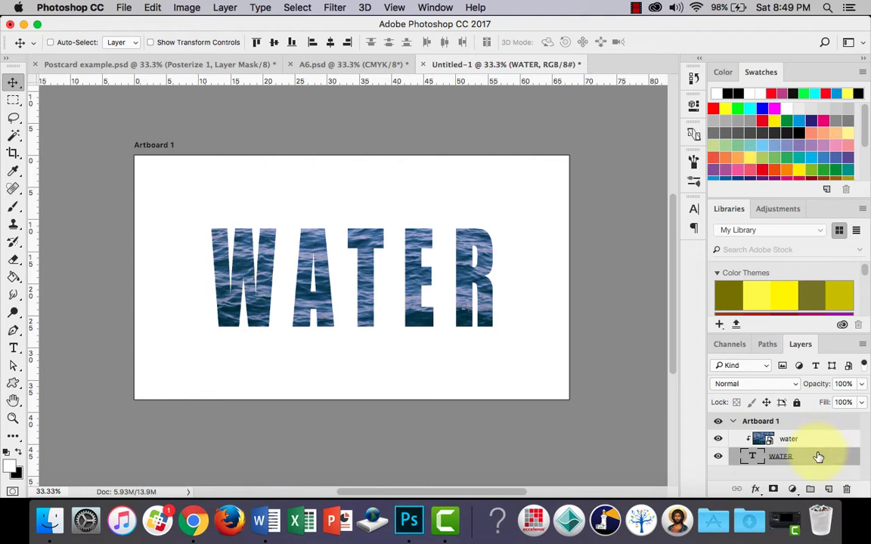
Link the WATER text and ocean photo layers, then select the WATER layer
left_click(788, 439)
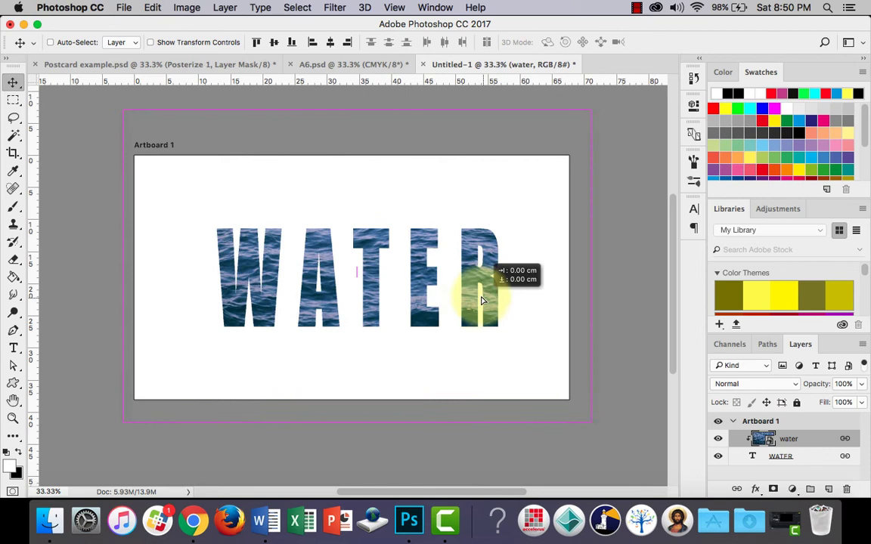
left_click(274, 42)
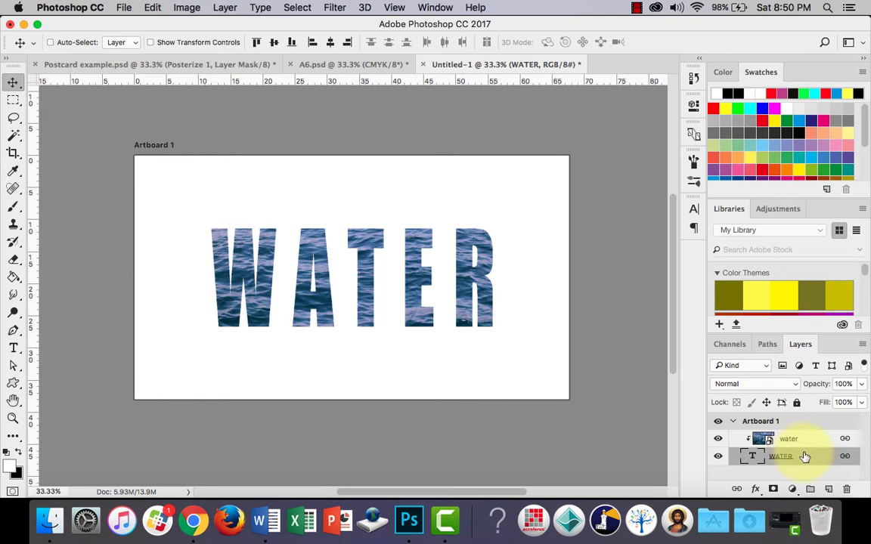
left_click(755, 488)
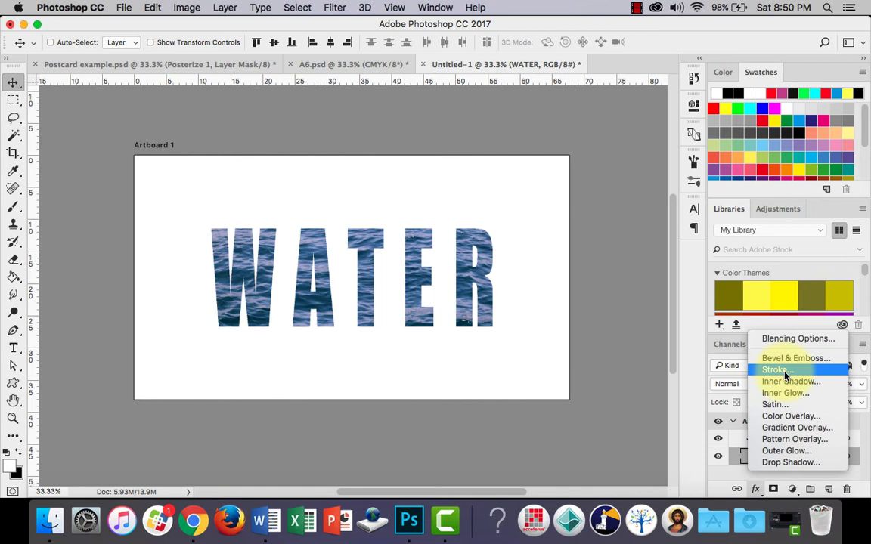